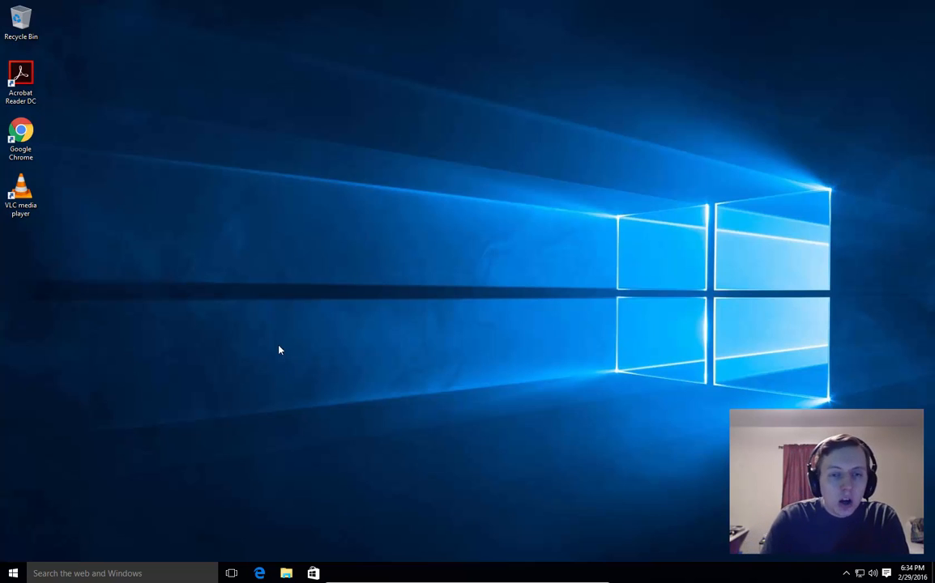
pyautogui.moveTo(272, 376)
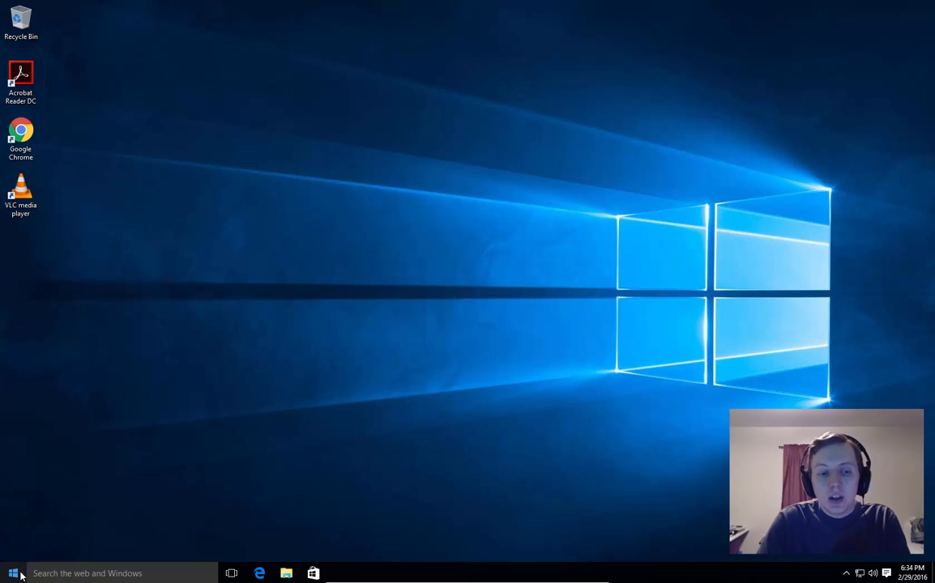
# Launch Command Prompt (Admin) from the Start button's quick system tools menu
pyautogui.rightClick(13, 573)
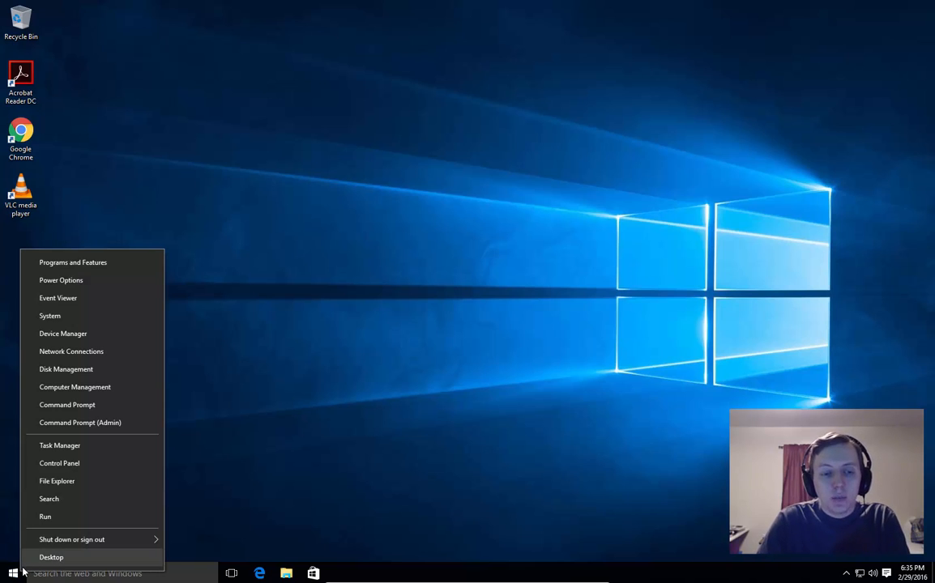
pyautogui.moveTo(84, 423)
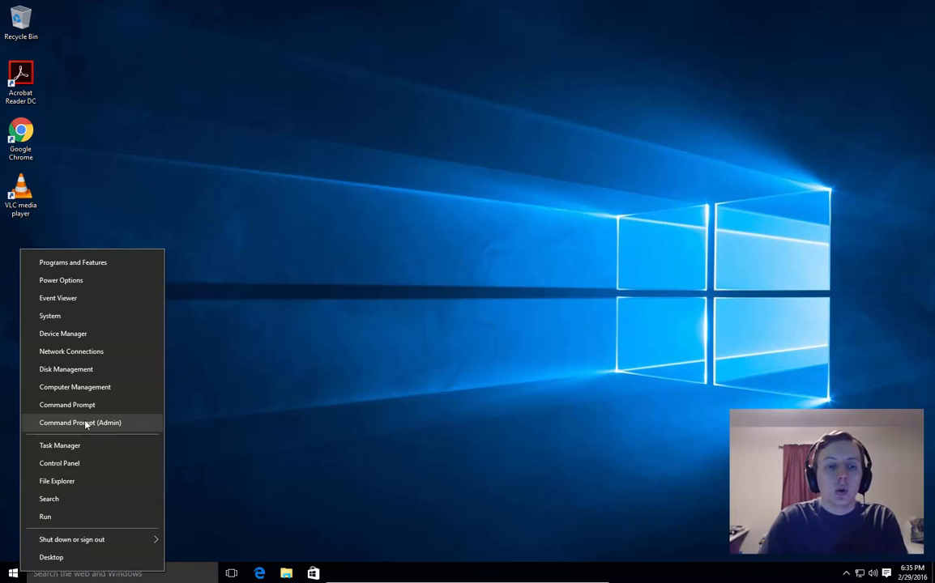
pyautogui.moveTo(68, 405)
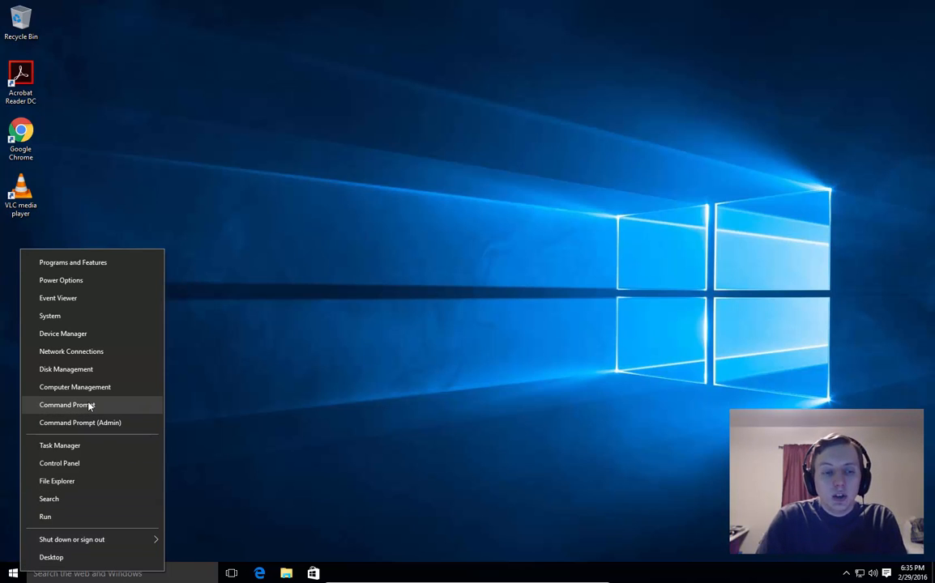
pyautogui.moveTo(122, 414)
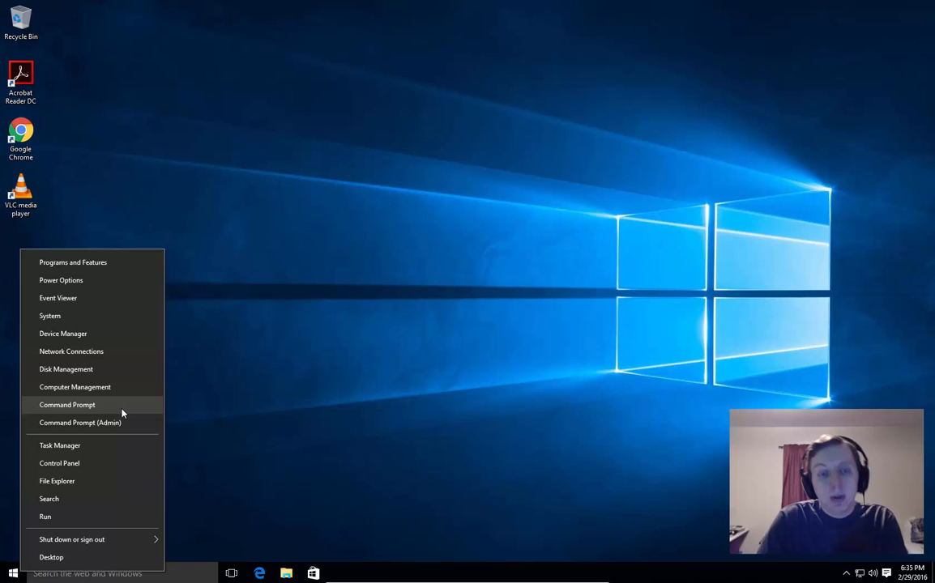
pyautogui.click(81, 421)
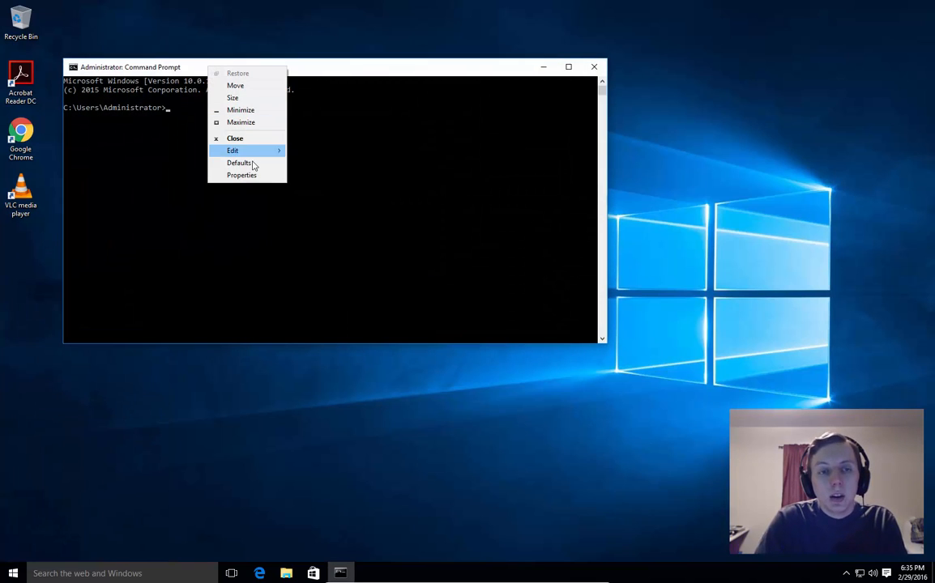
pyautogui.moveTo(243, 175)
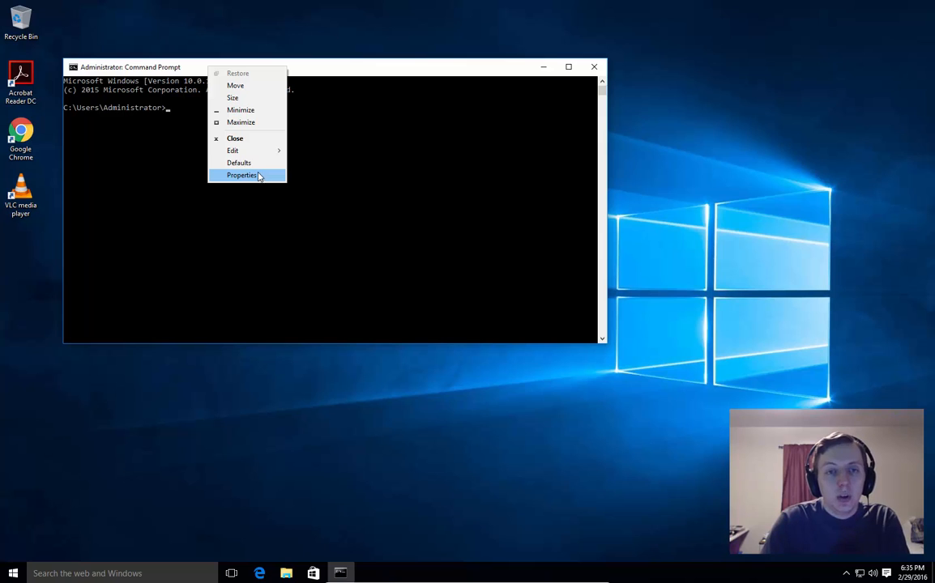
# Choose a larger console font size in the window's Properties and apply it
pyautogui.click(241, 175)
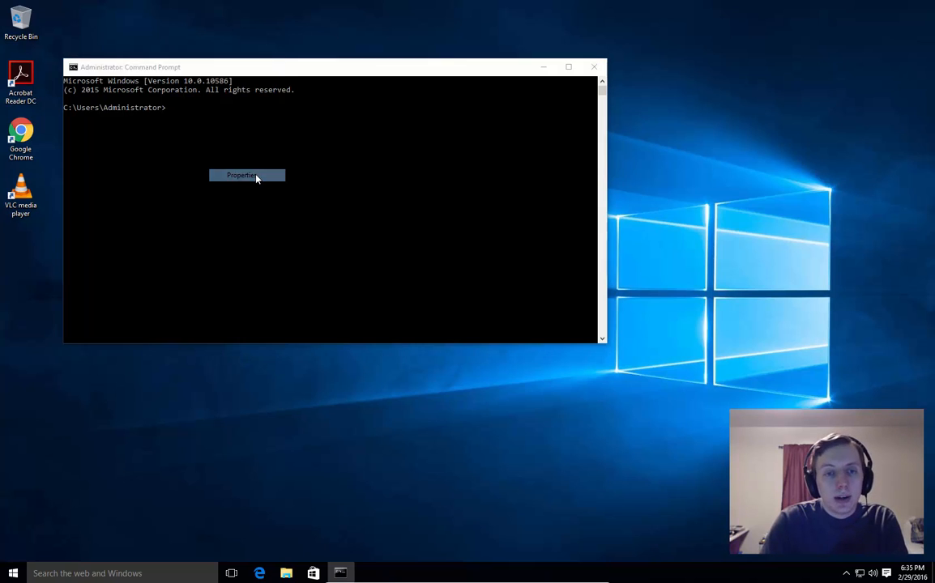
pyautogui.click(242, 175)
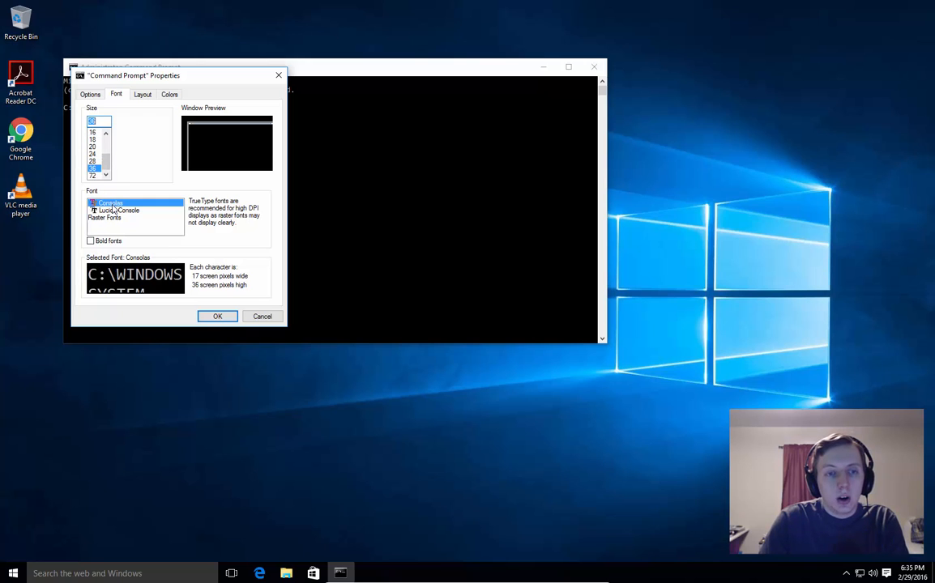
pyautogui.click(217, 316)
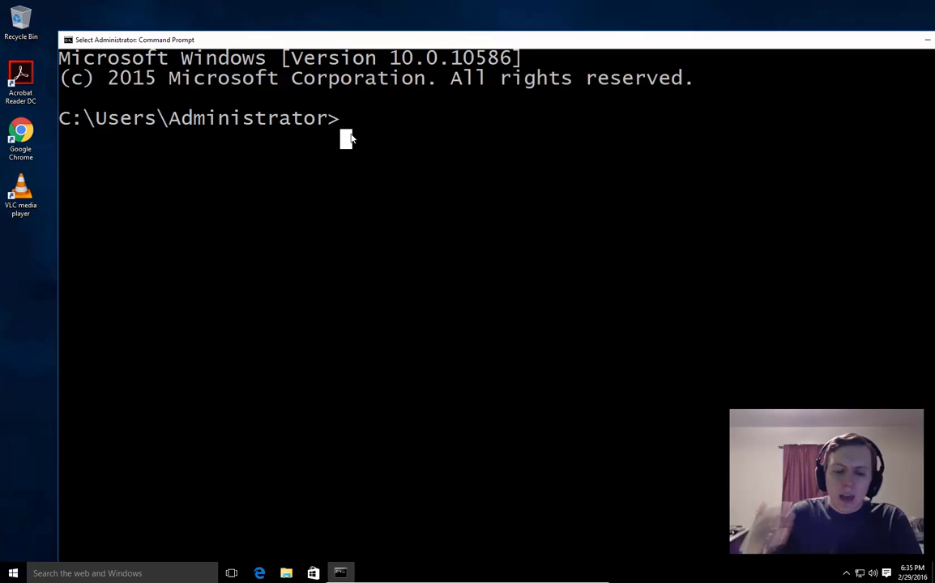
# Run ipconfig, then leave a cleared, maximized console at an empty prompt
pyautogui.write('ip')
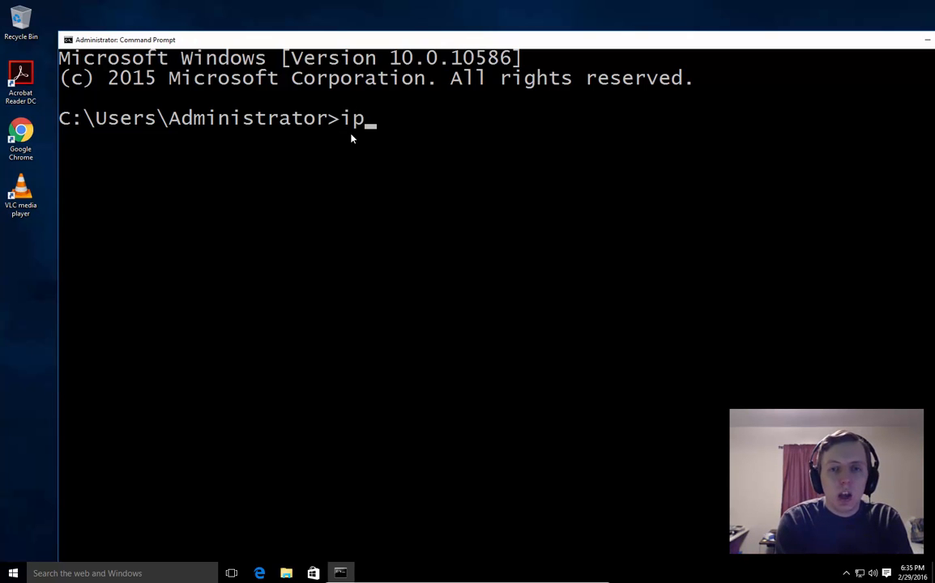
pyautogui.write('config')
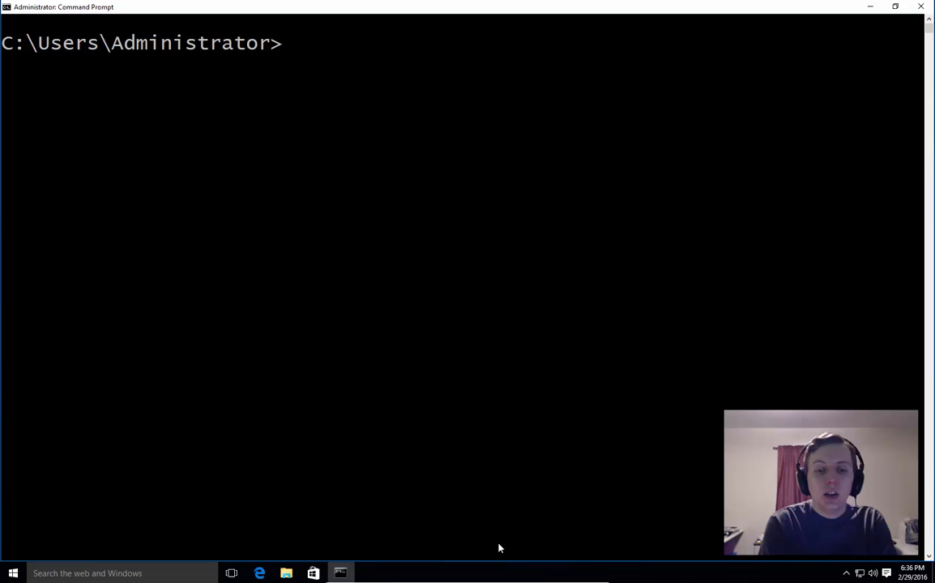
# Run ipconfig /all and locate the Ethernet adapter's DNS Servers value 192.168.1.1
pyautogui.write('ipc')
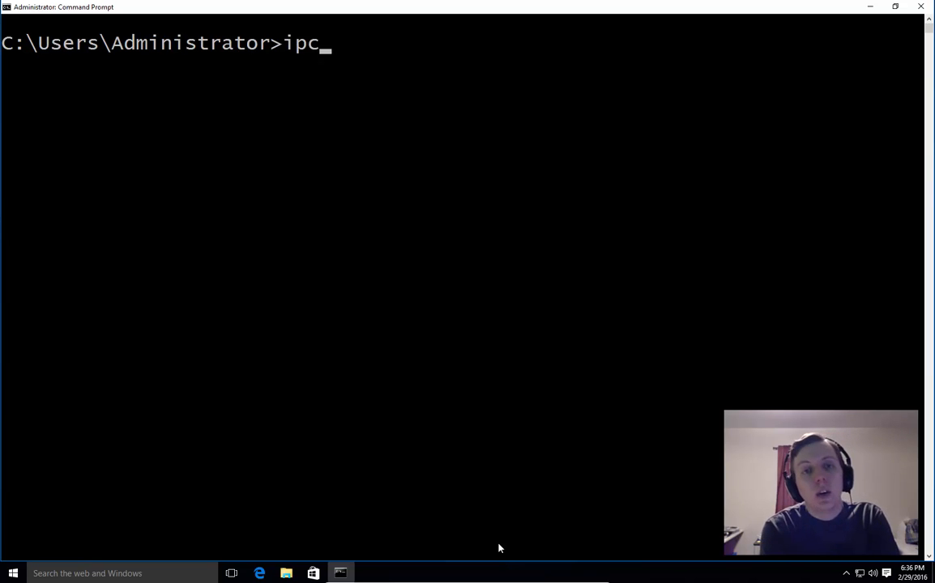
pyautogui.write('onfig /al')
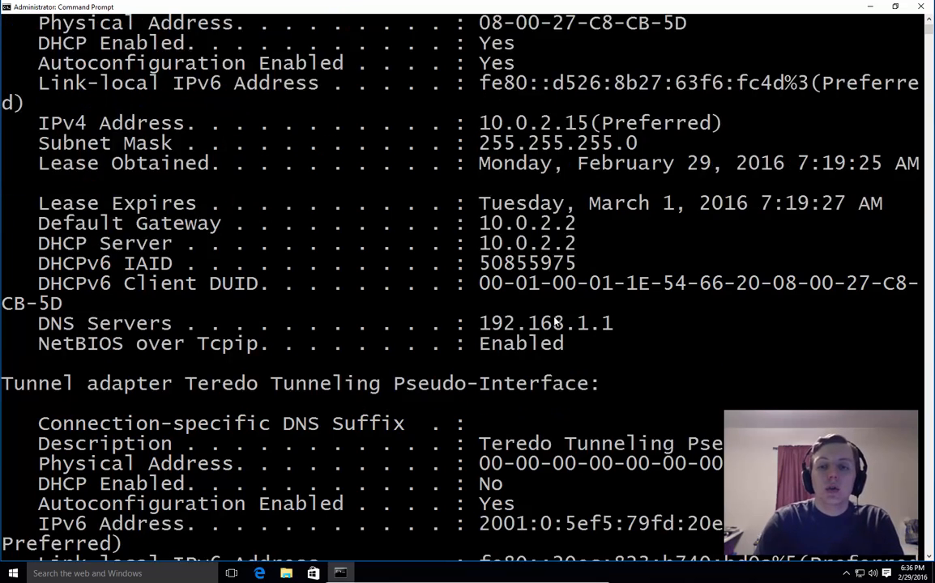
pyautogui.scroll(3)
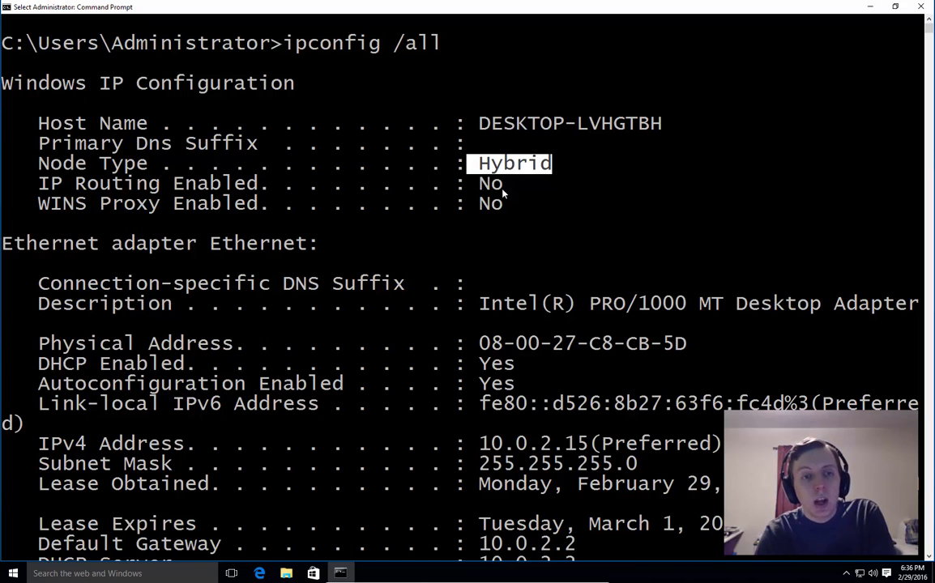
pyautogui.moveTo(499, 212)
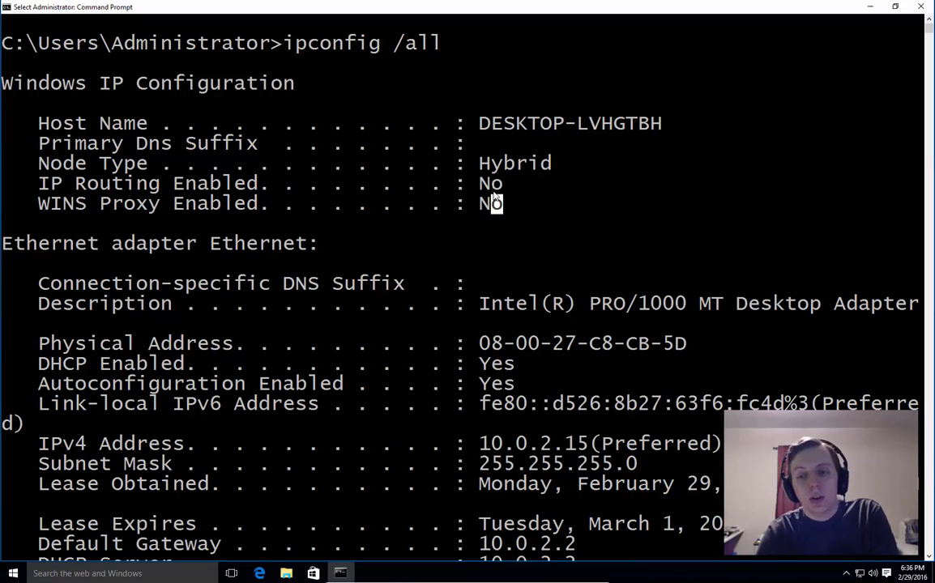
pyautogui.scroll(-3)
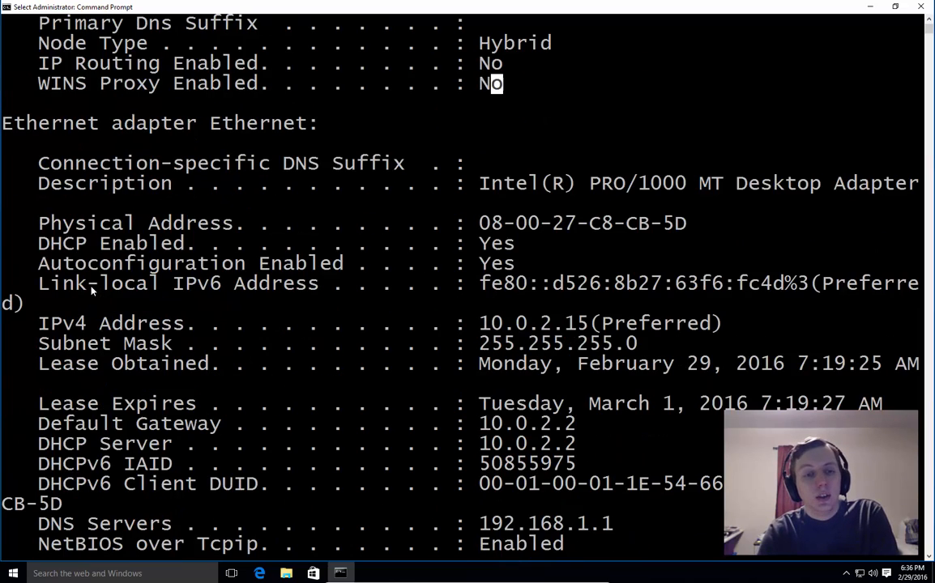
pyautogui.scroll(-3)
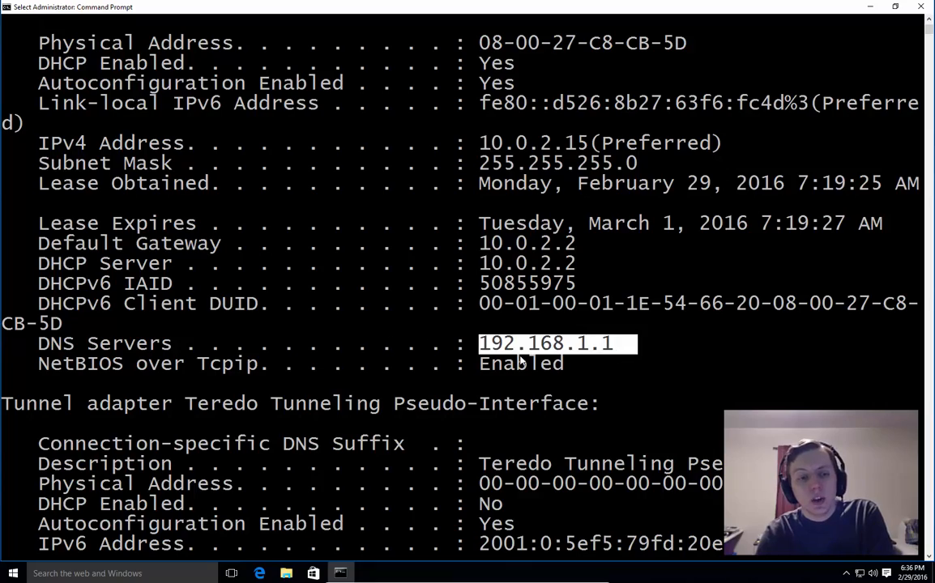
pyautogui.scroll(-3)
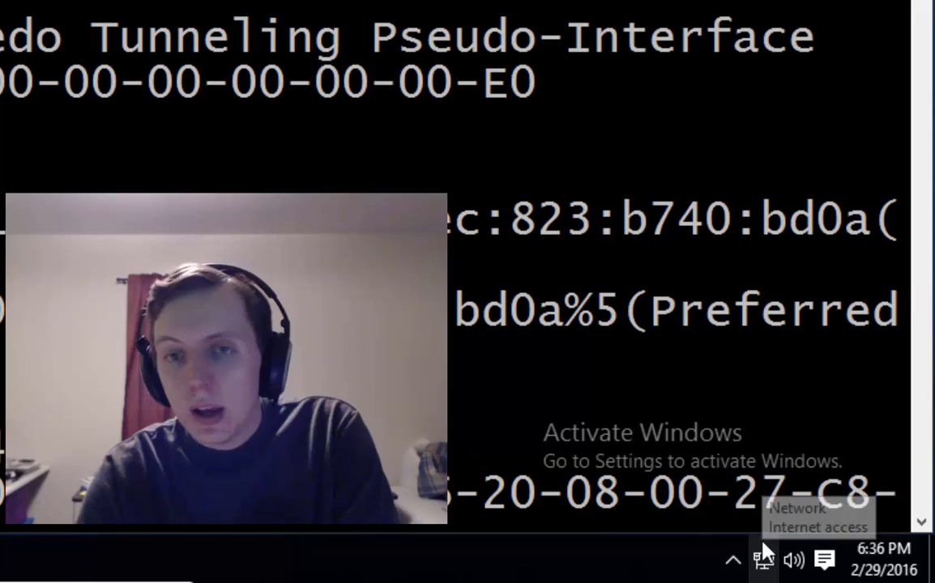
# Reach the Ethernet connection's Internet Protocol Version 4 (TCP/IPv4) properties via Change adapter settings
pyautogui.click(761, 559)
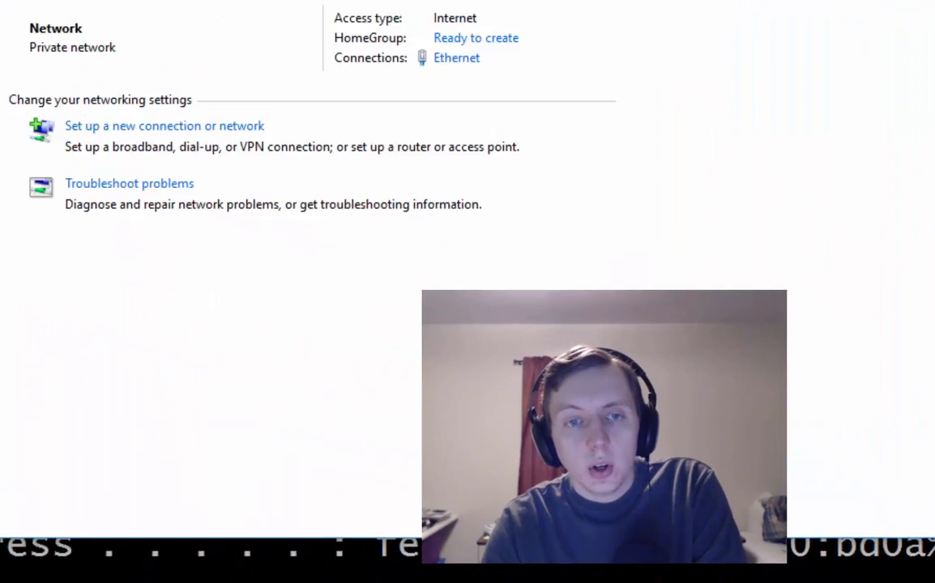
pyautogui.click(457, 58)
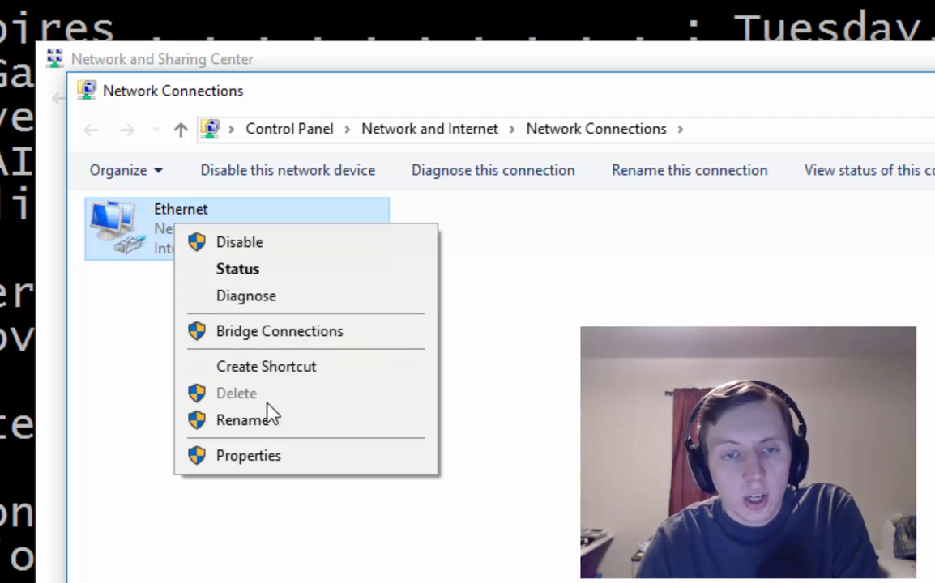
pyautogui.click(249, 456)
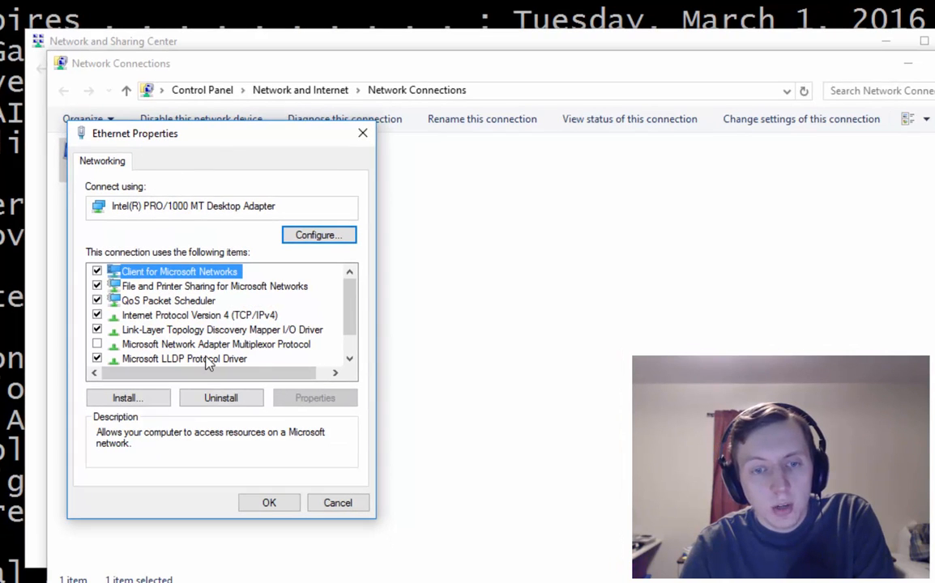
pyautogui.scroll(-3)
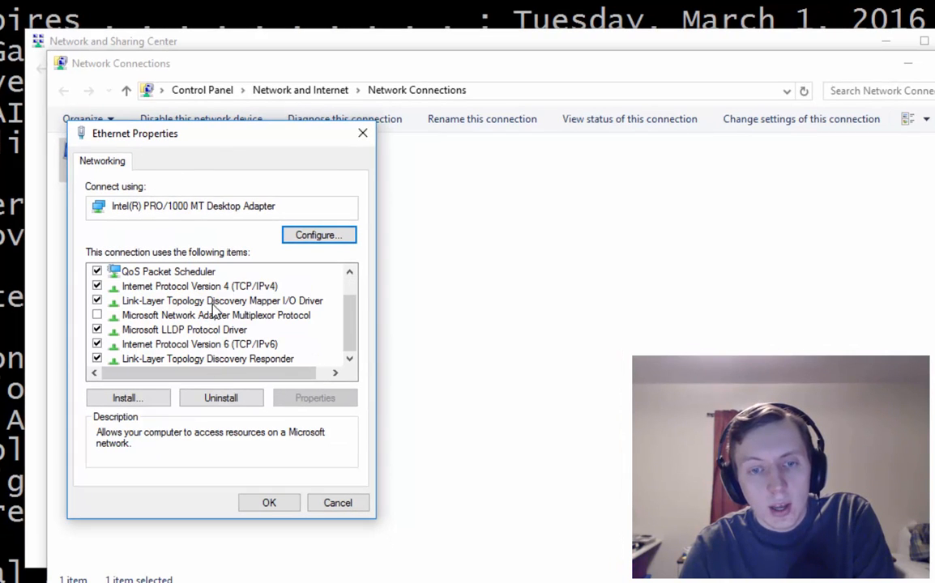
pyautogui.doubleClick(199, 285)
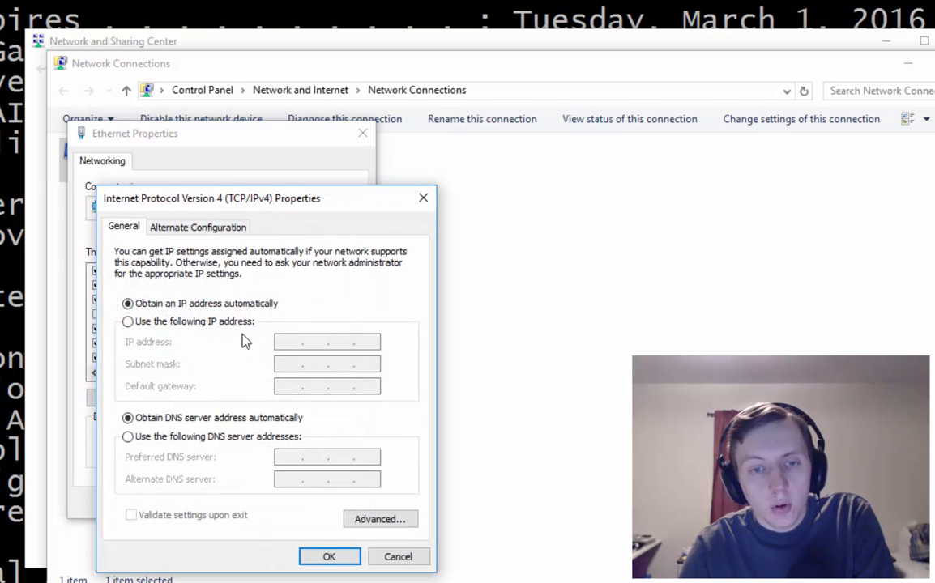
# Enter DNS servers 8.8.8.8 (preferred) and 8.8.8.9 (alternate) manually and confirm with OK
pyautogui.click(197, 227)
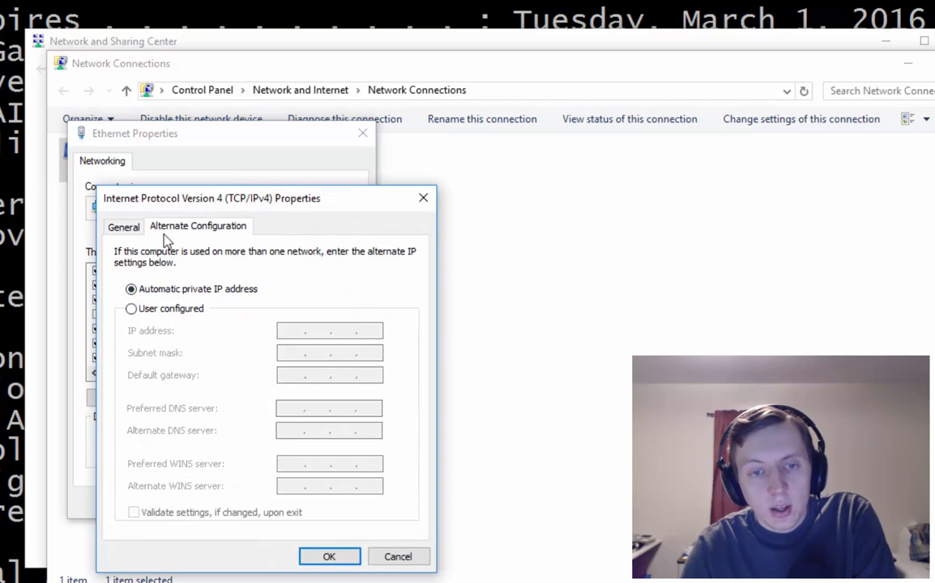
pyautogui.click(123, 227)
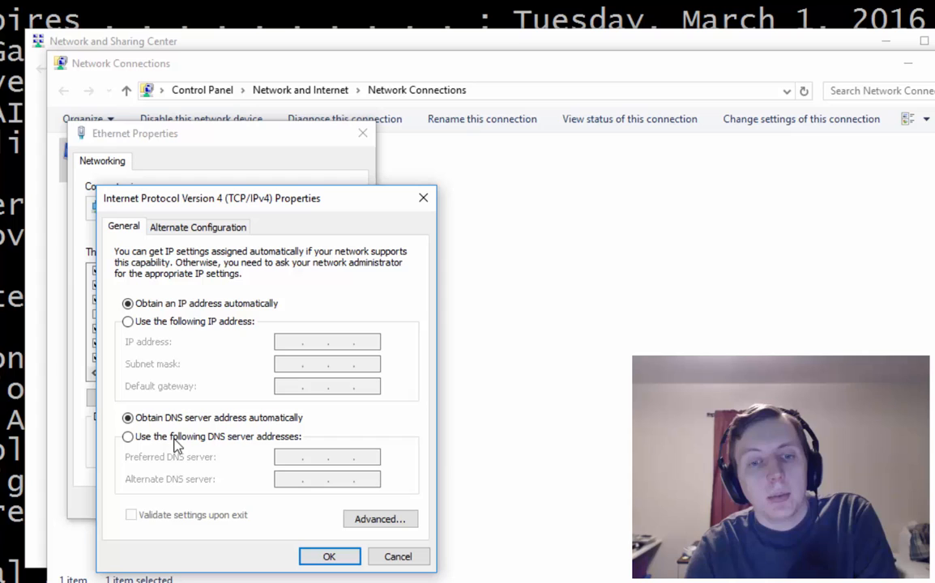
pyautogui.click(126, 438)
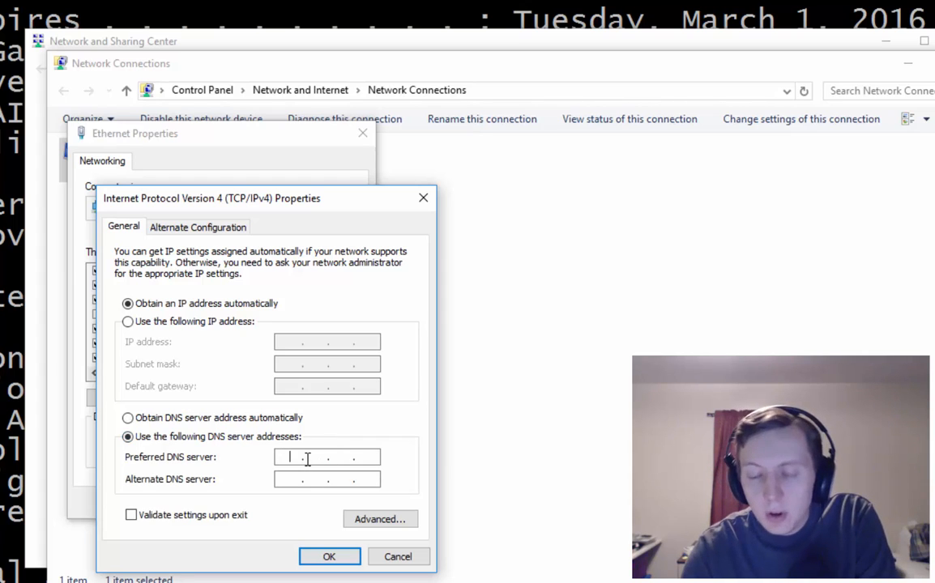
pyautogui.write('8.8.8.8')
pyautogui.click(327, 478)
pyautogui.write('8.8.8.9')
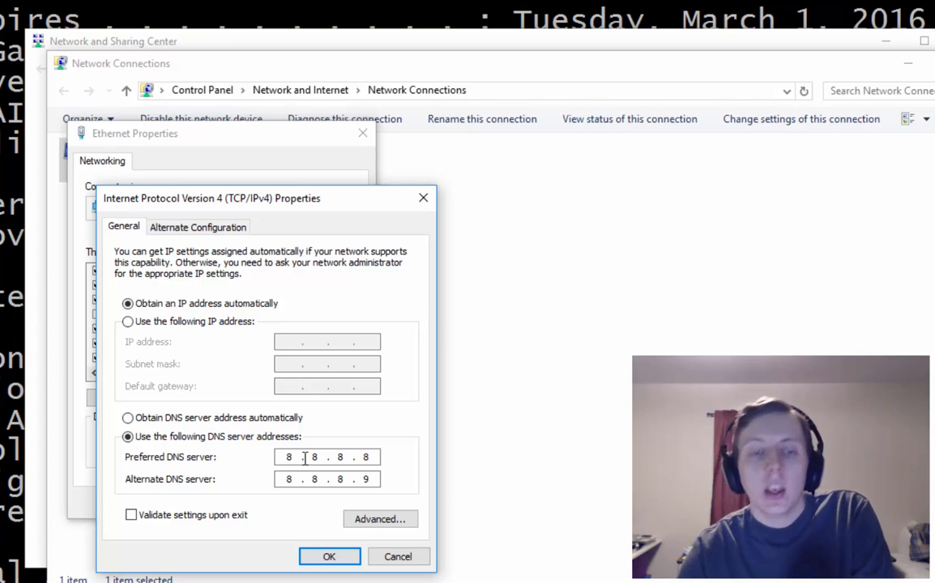
pyautogui.click(329, 557)
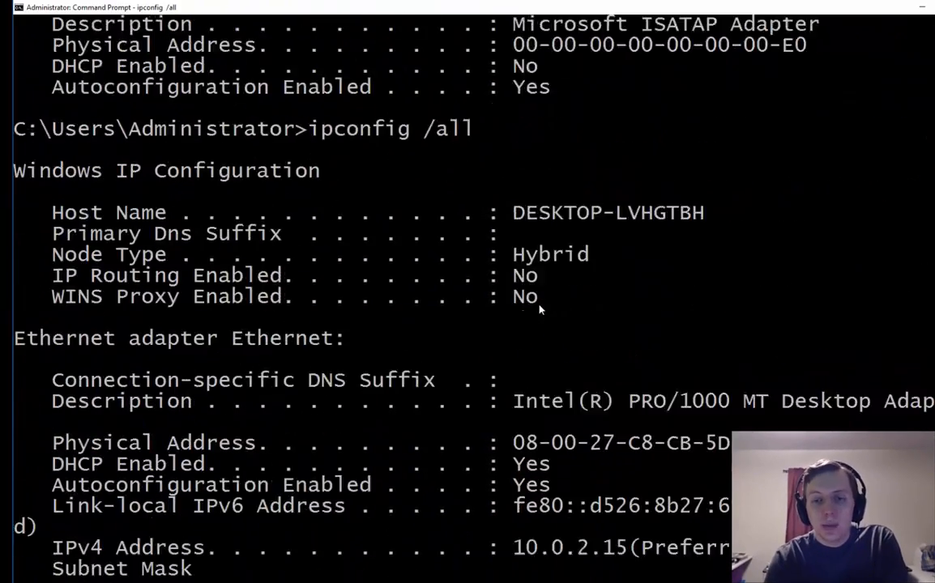
# Scroll the ipconfig /all output to confirm DNS Servers read 8.8.8.8 and 8.8.8.9
pyautogui.scroll(-3)
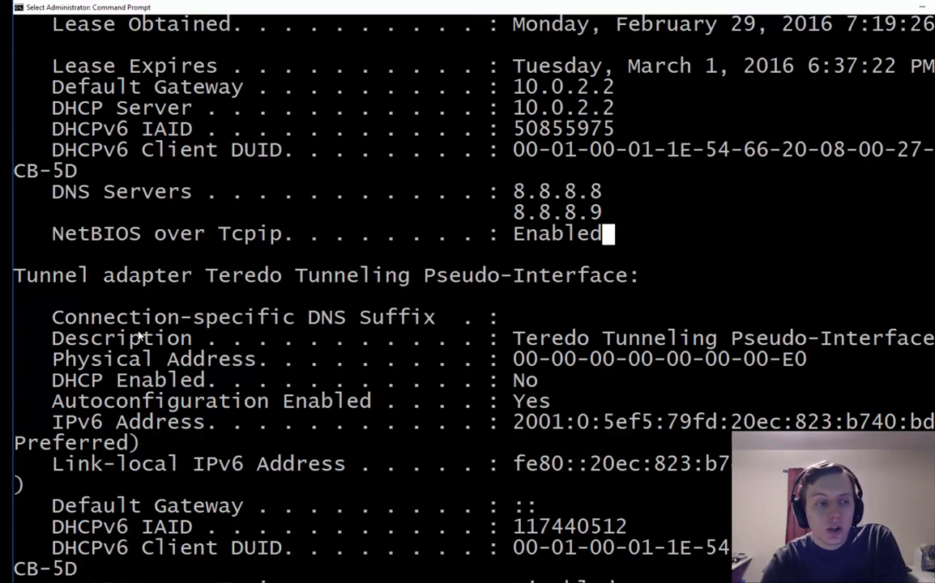
pyautogui.scroll(-3)
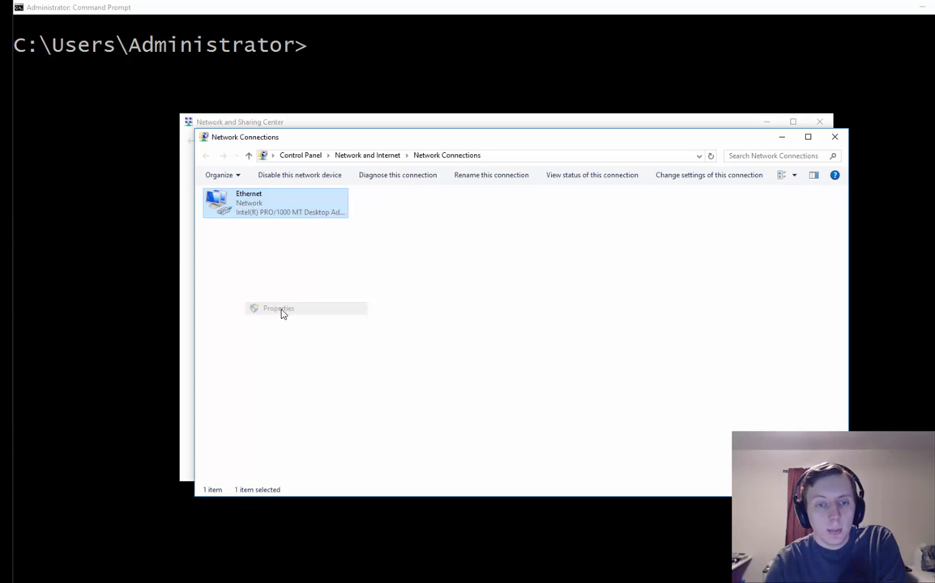
# Reopen Ethernet's IPv4 settings, check DNS 8.8.8.8 and 8.8.8.9, and cancel without changes
pyautogui.click(279, 308)
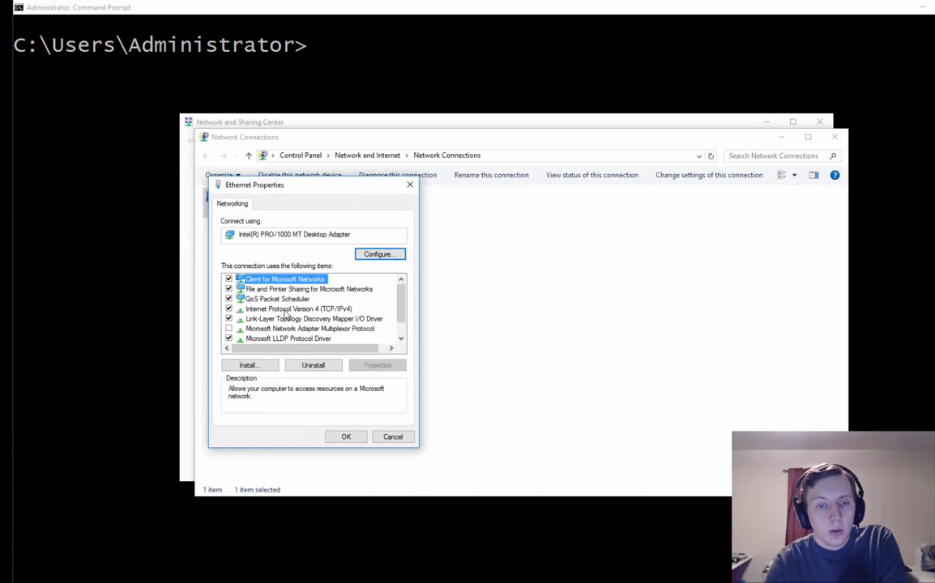
pyautogui.click(375, 365)
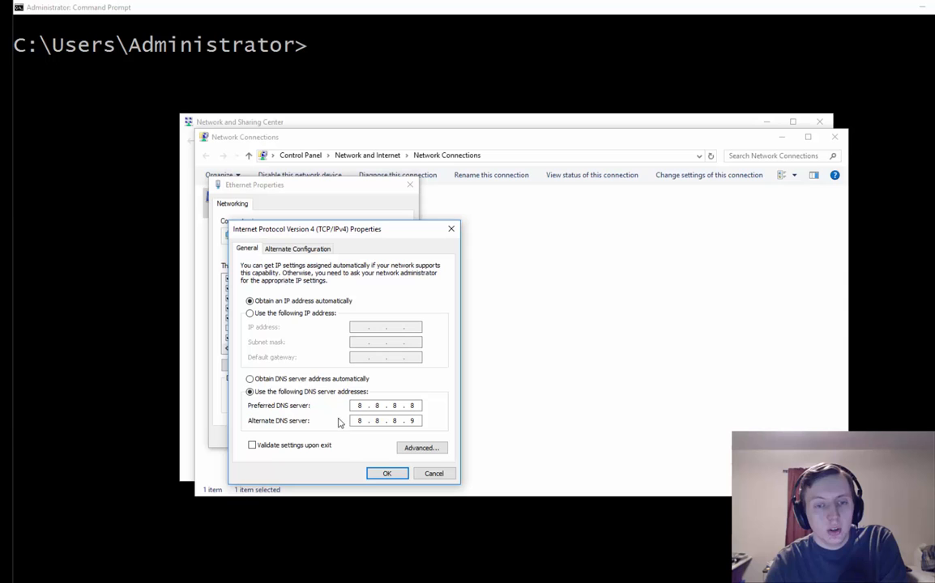
pyautogui.click(386, 473)
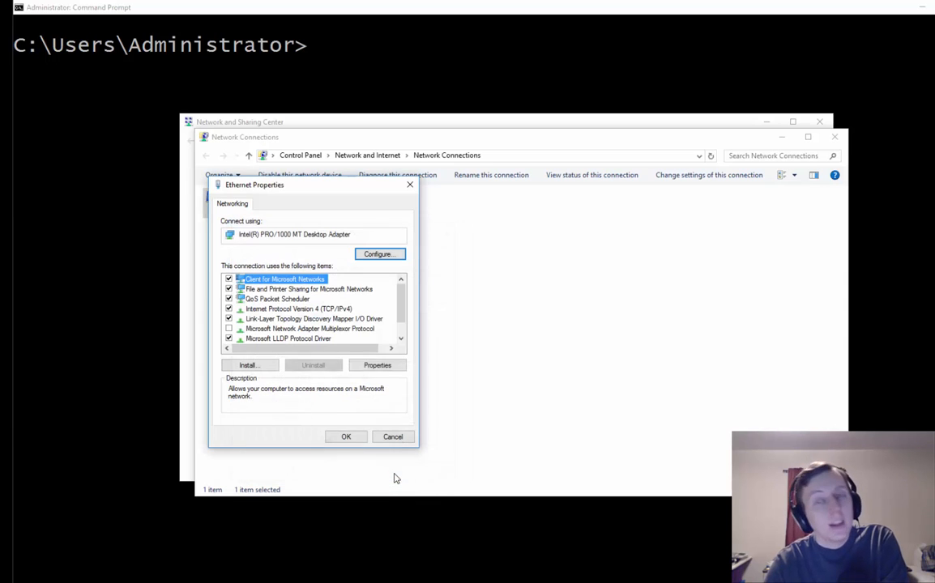